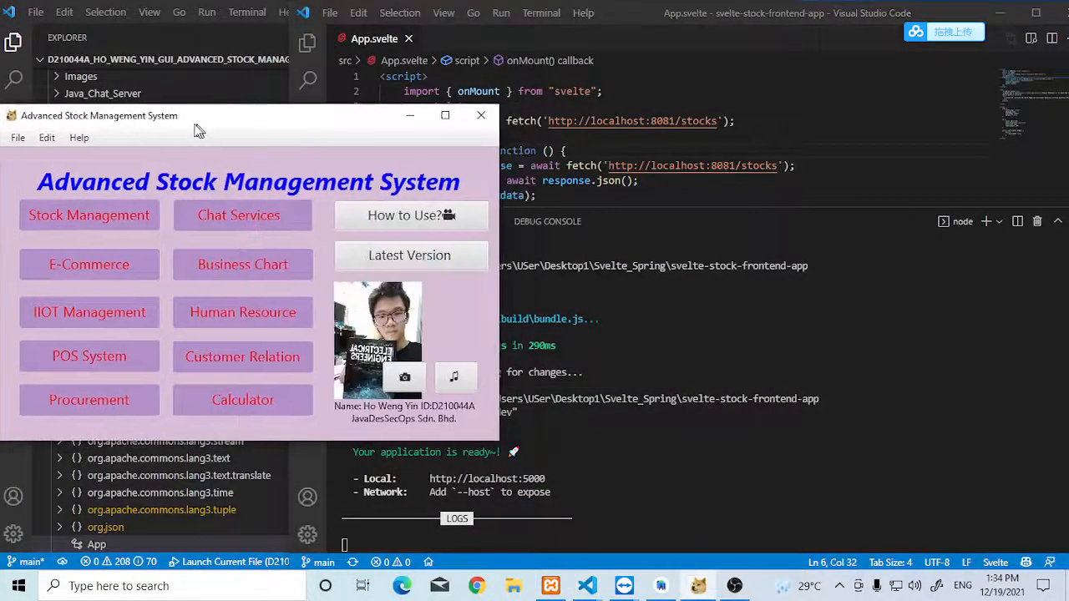
Step: Move the stock window aside and review the StockController code behind it
{"action": "left_click_drag", "start_coordinate": [199, 115], "coordinate": [234, 116]}
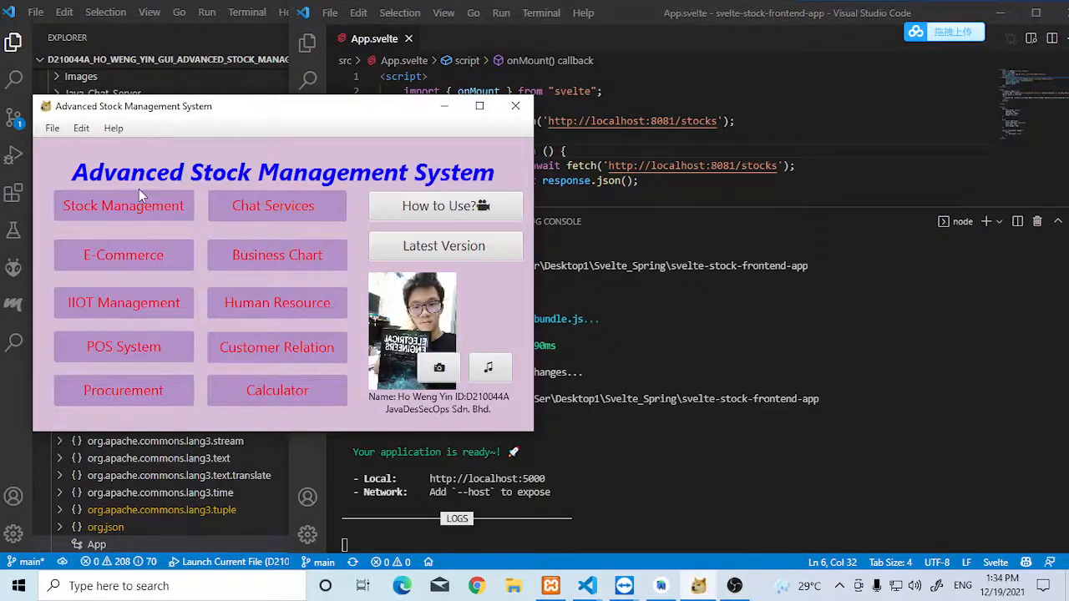
{"action": "mouse_move", "coordinate": [588, 584]}
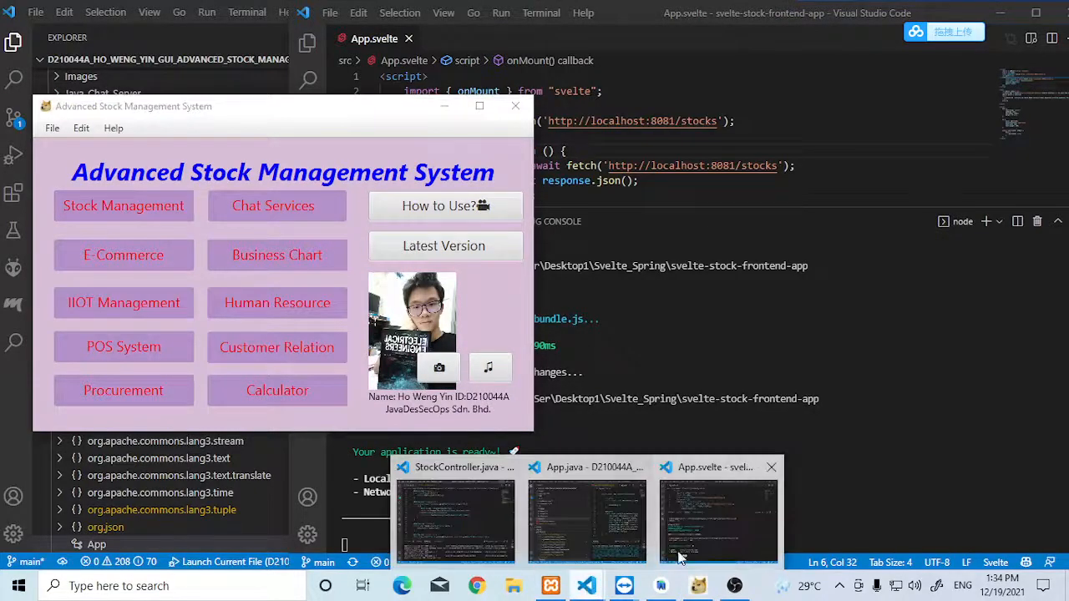
{"action": "left_click", "coordinate": [454, 518]}
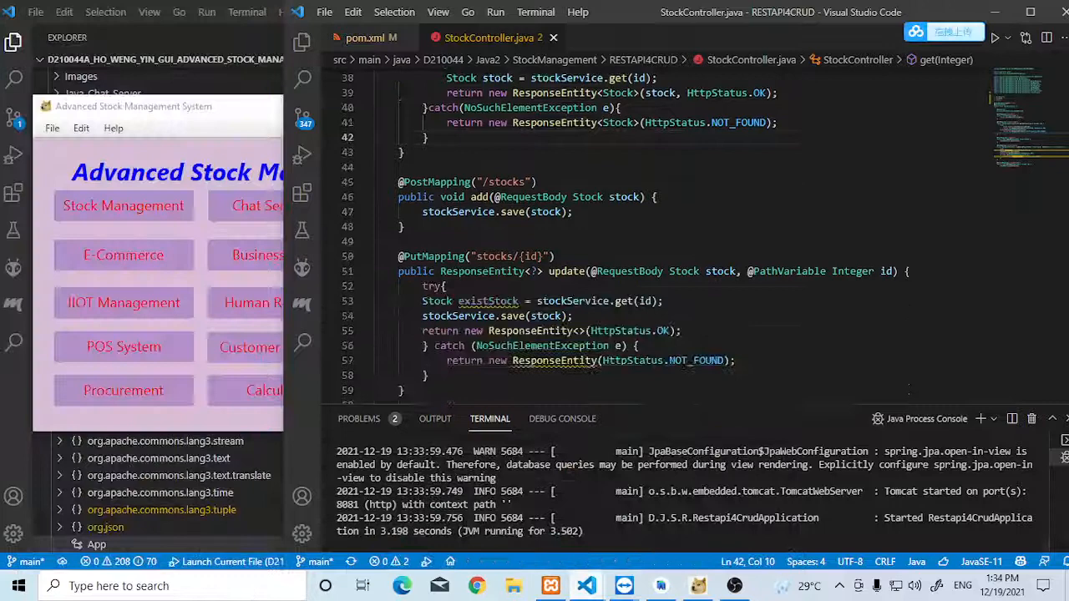
{"action": "scroll", "scroll_direction": "up", "scroll_amount": 3}
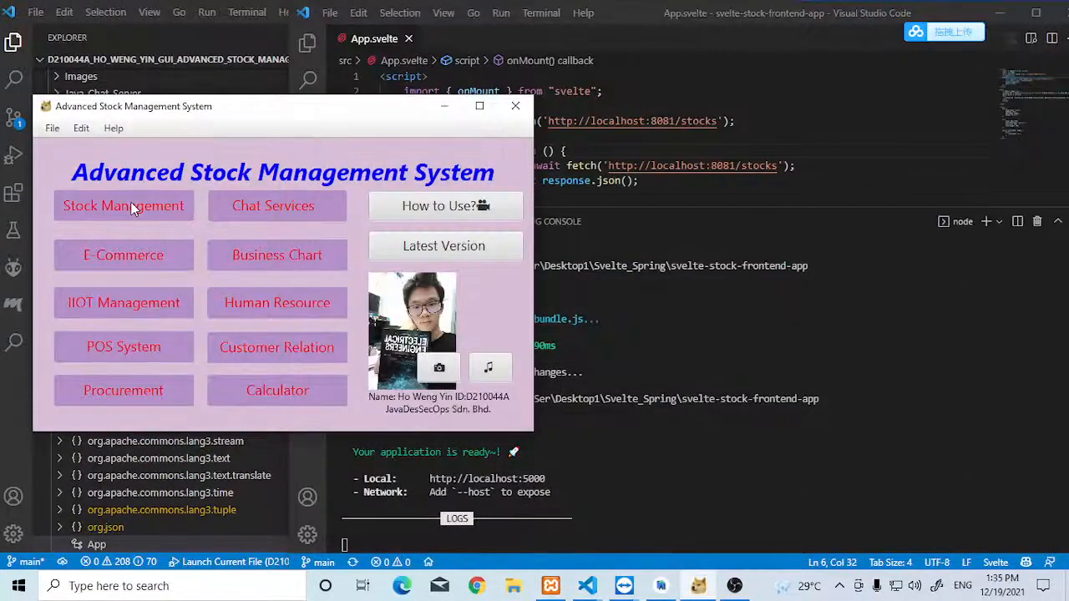
Step: Use Stock Management > Read Stock to list the five soap items with codes, prices and quantities
{"action": "left_click", "coordinate": [124, 205]}
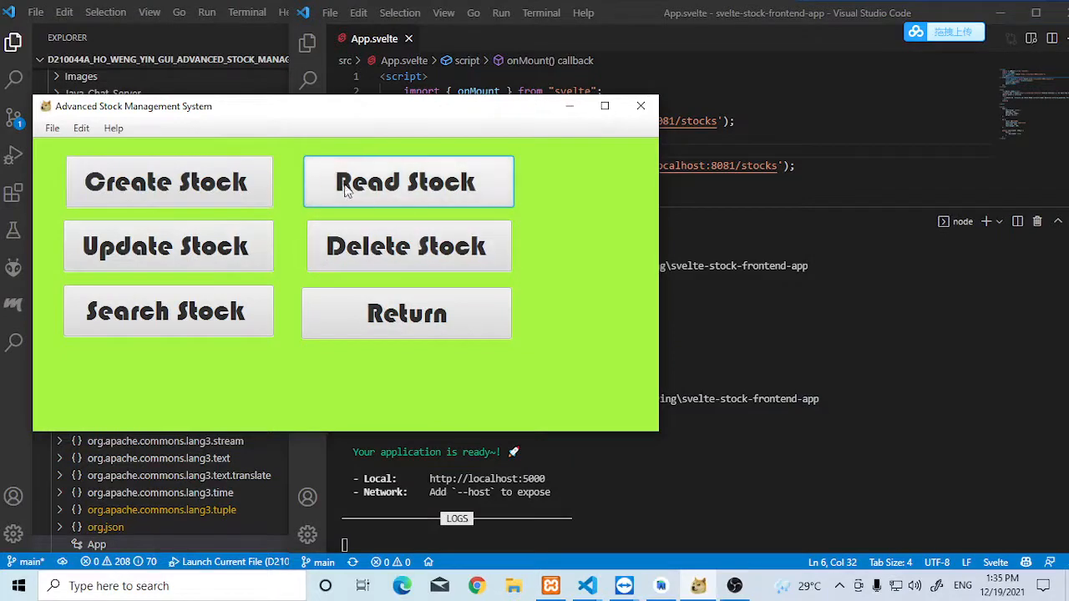
{"action": "left_click", "coordinate": [408, 180]}
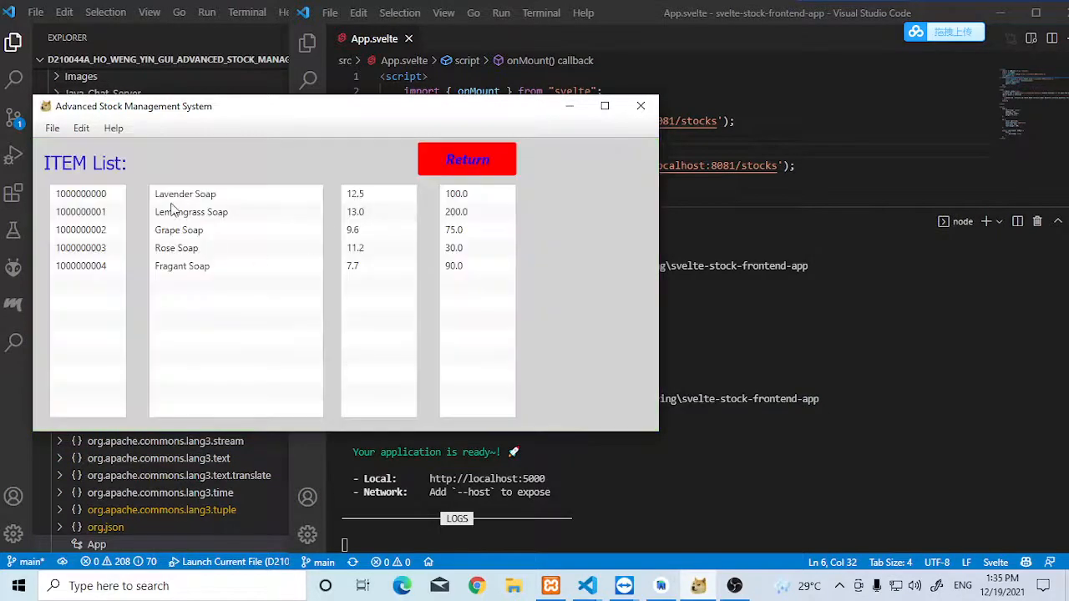
{"action": "left_click", "coordinate": [184, 194]}
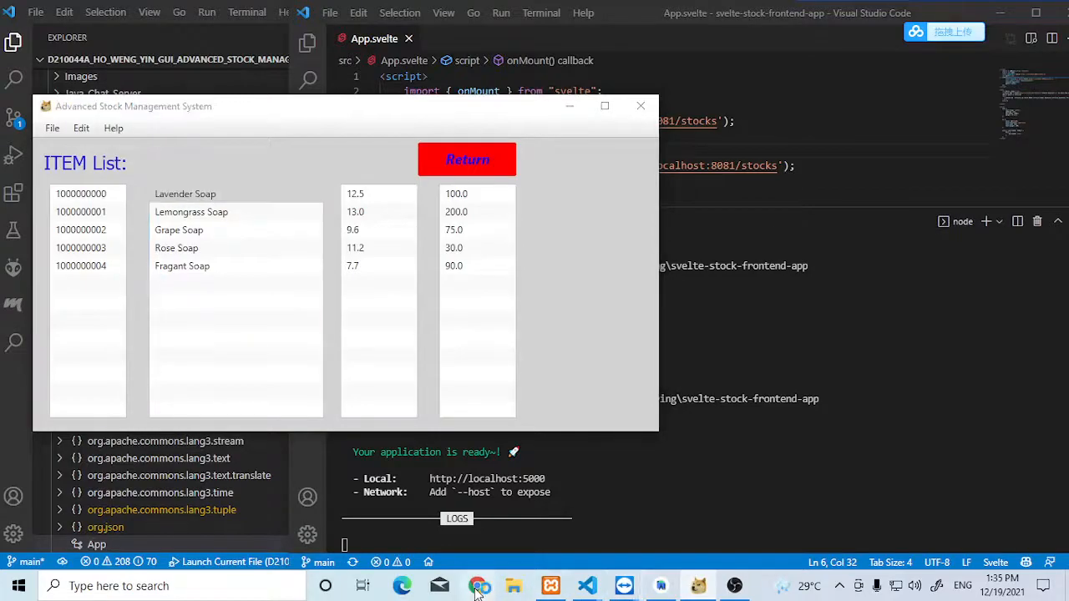
Step: Go to localhost/phpmyadmin in a new tab and open the java2stock database from Databases
{"action": "left_click", "coordinate": [477, 586]}
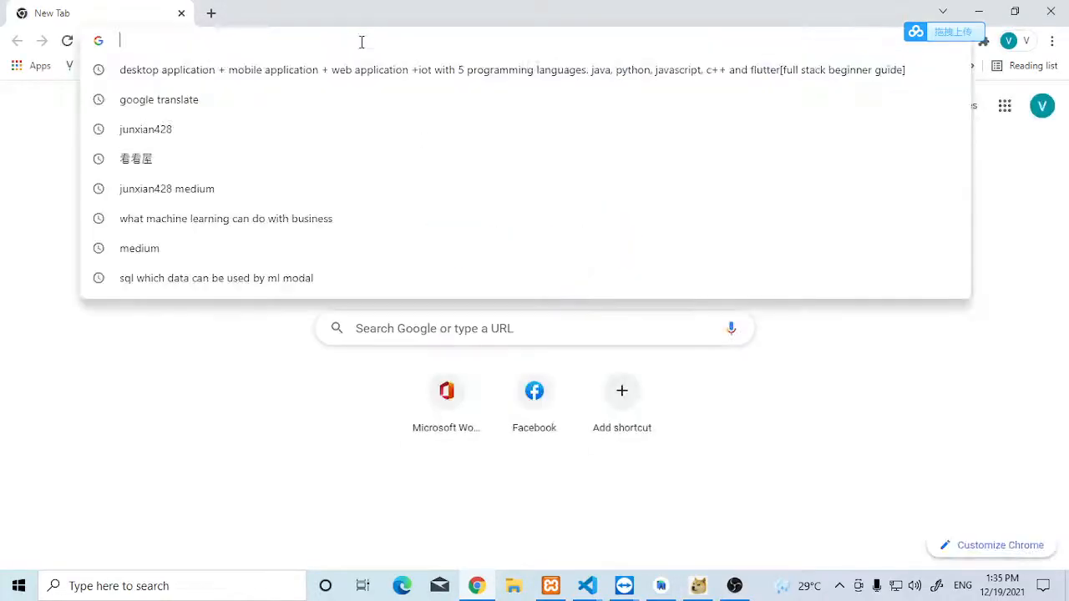
{"action": "type", "text": "localhost/phpmyadmin/"}
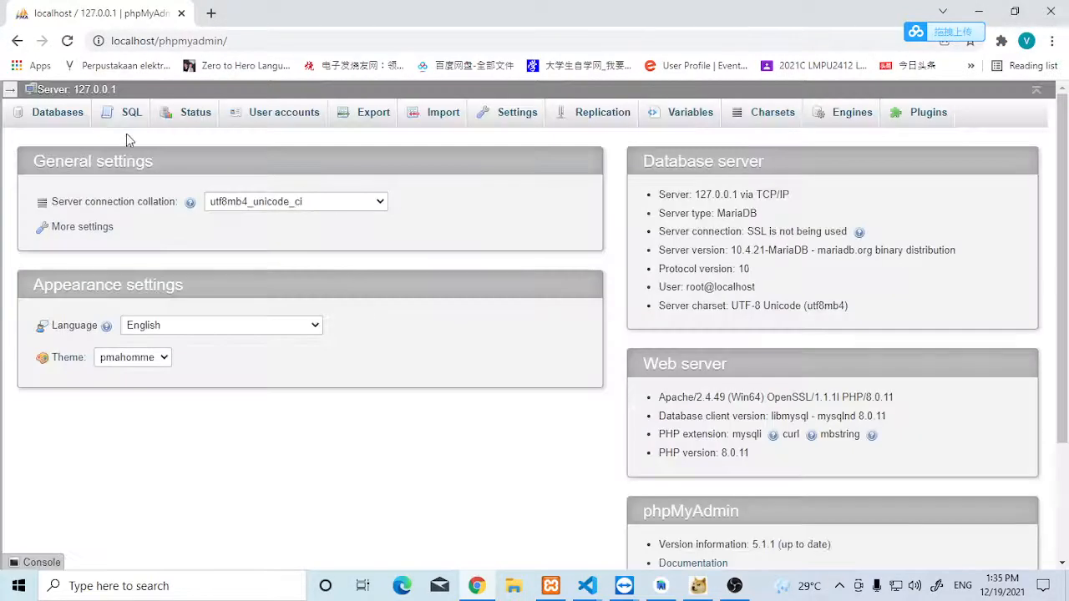
{"action": "left_click", "coordinate": [57, 112]}
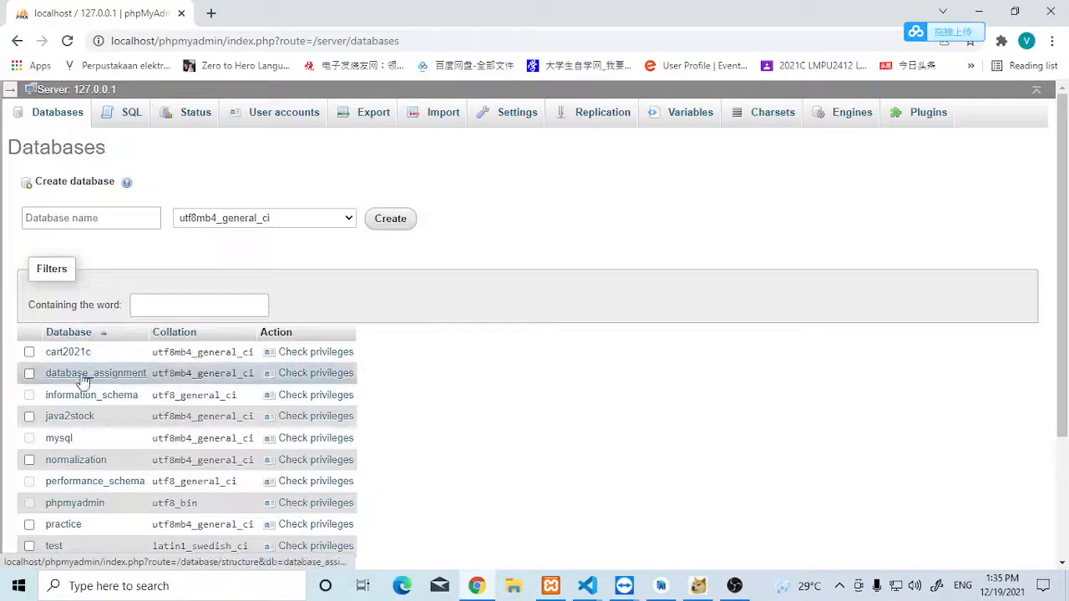
{"action": "left_click", "coordinate": [70, 416]}
{"action": "type", "text": "localhost"}
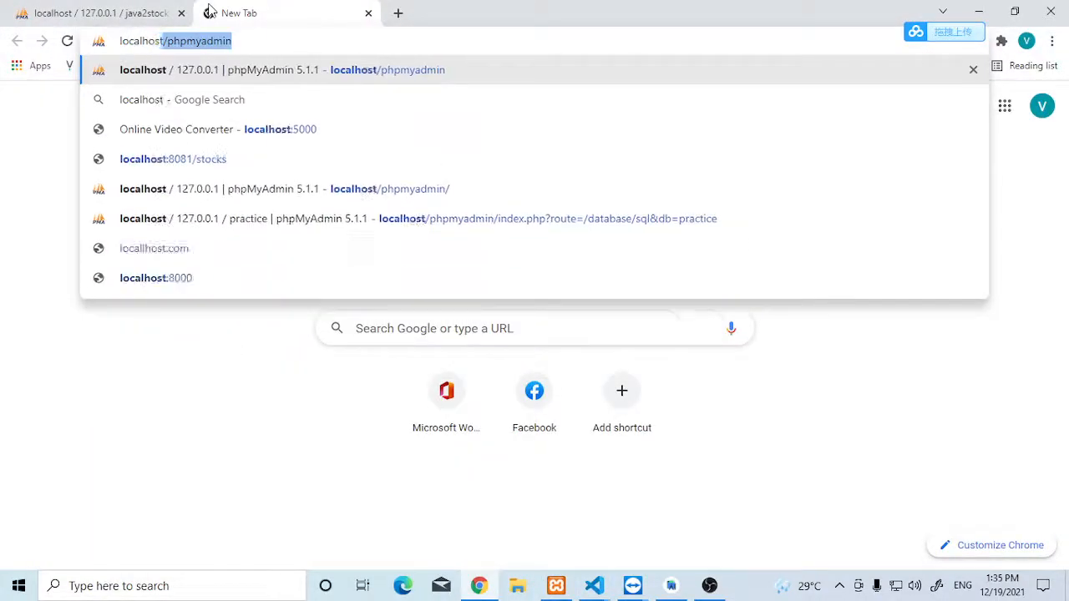
Step: Load the Svelte app at localhost:5000 showing the five soap stocks with quantities and prices
{"action": "left_click", "coordinate": [217, 129]}
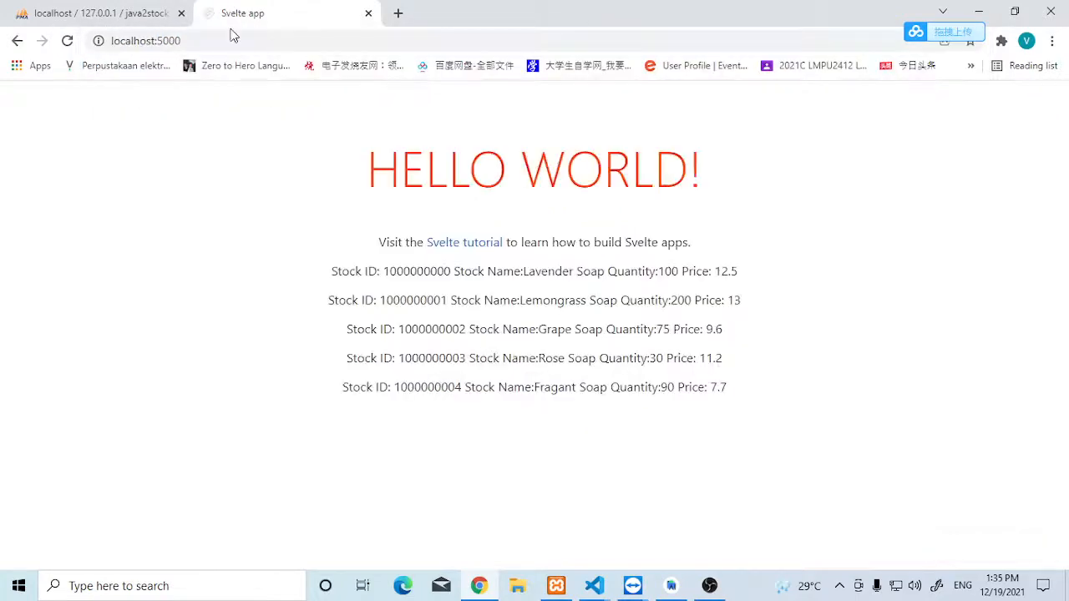
{"action": "left_click_drag", "start_coordinate": [331, 270], "coordinate": [565, 270]}
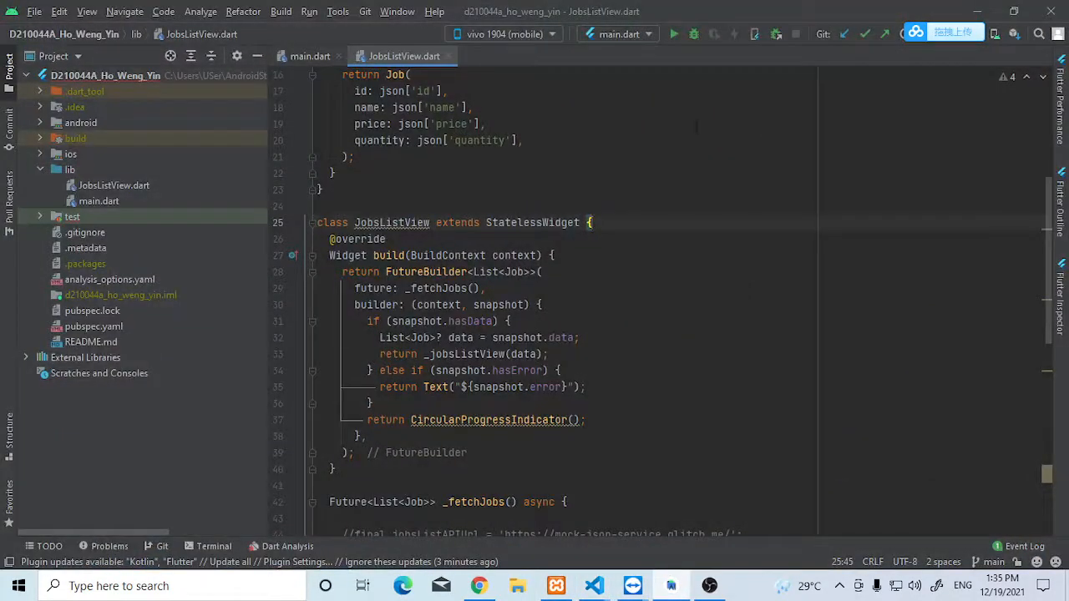
Step: Run main.dart on the vivo 1904 phone and switch to its TeamViewer shared screen
{"action": "left_click", "coordinate": [673, 34]}
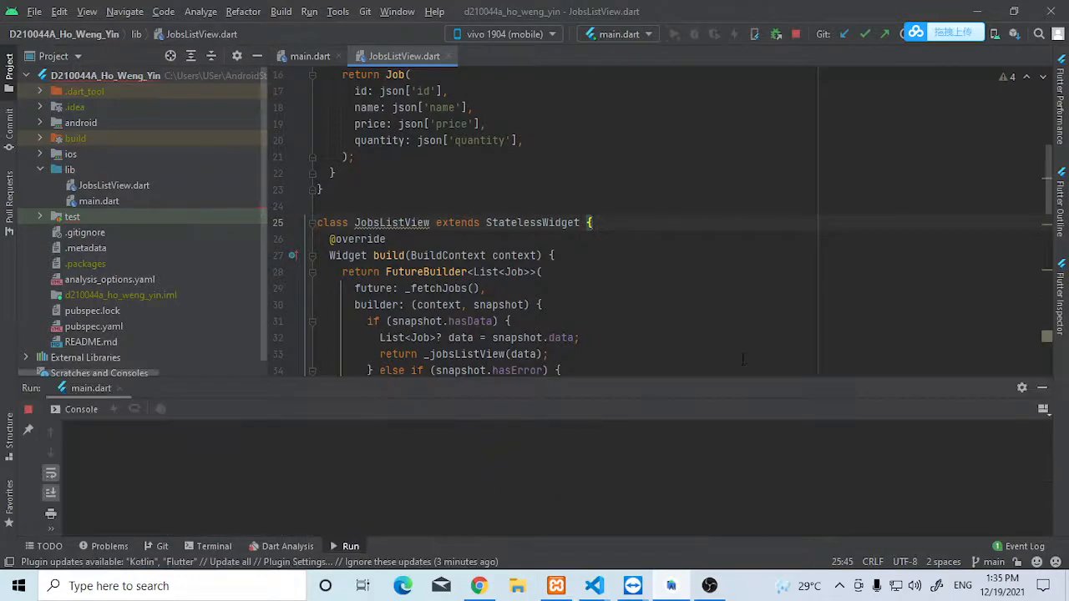
{"action": "left_click", "coordinate": [631, 587]}
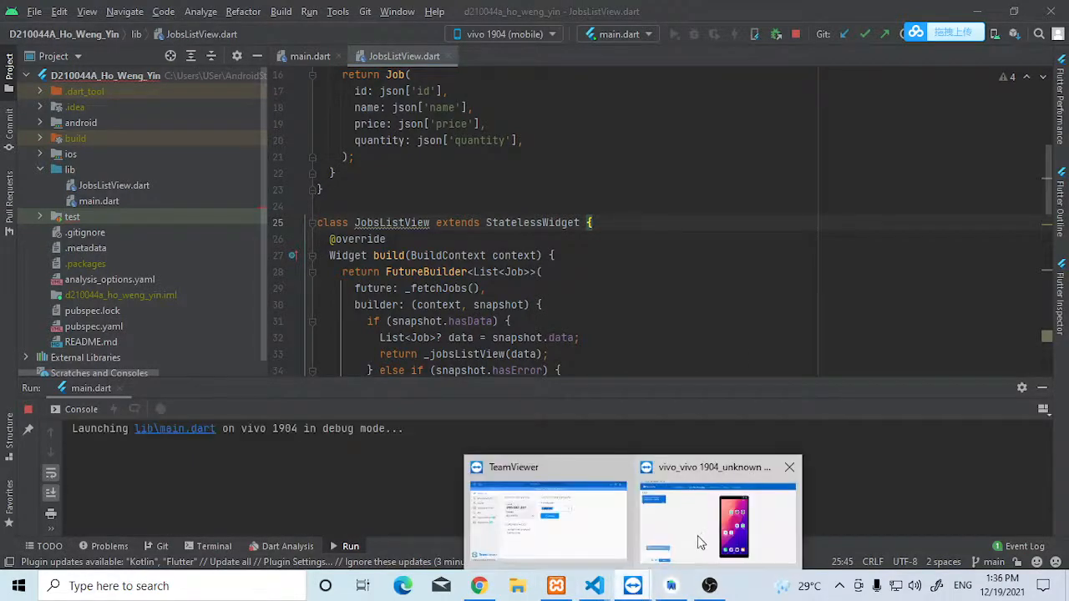
{"action": "left_click", "coordinate": [733, 521]}
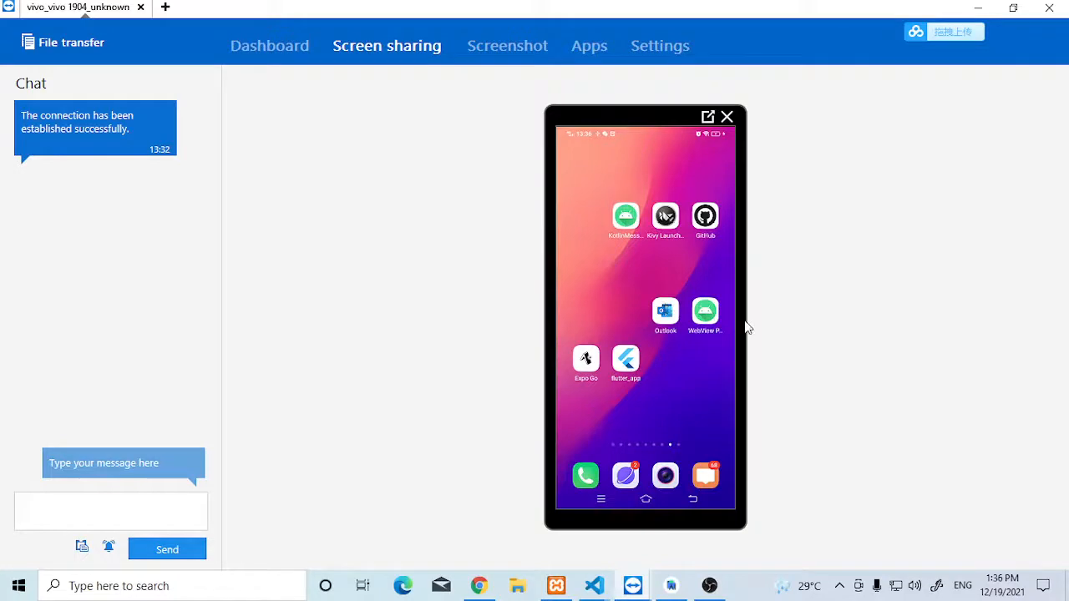
{"action": "mouse_move", "coordinate": [996, 7]}
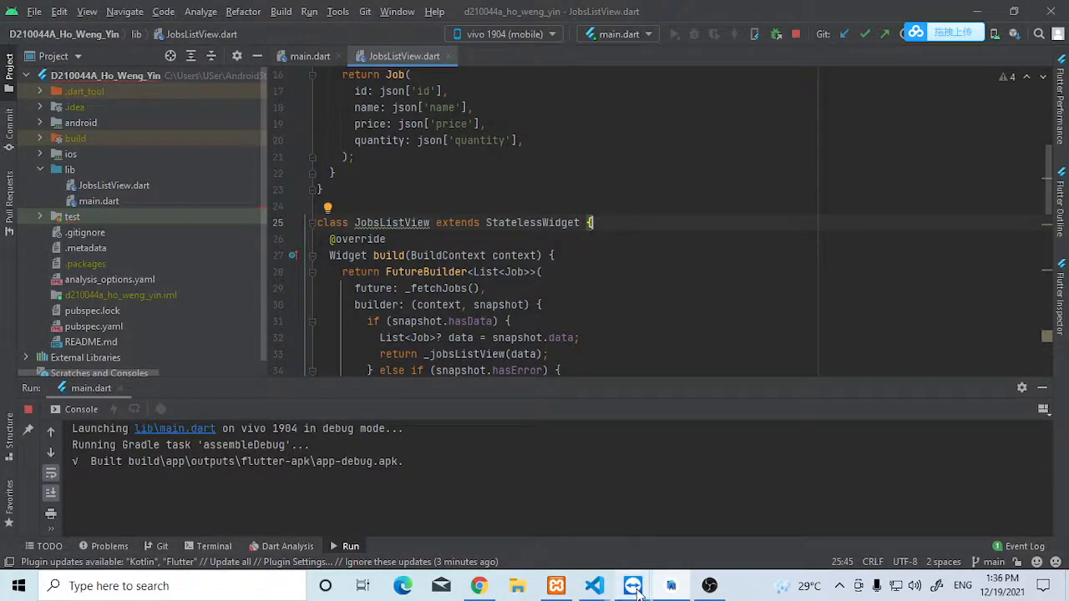
Step: Return to the phone's shared screen while the debug build loads the app
{"action": "left_click", "coordinate": [632, 584]}
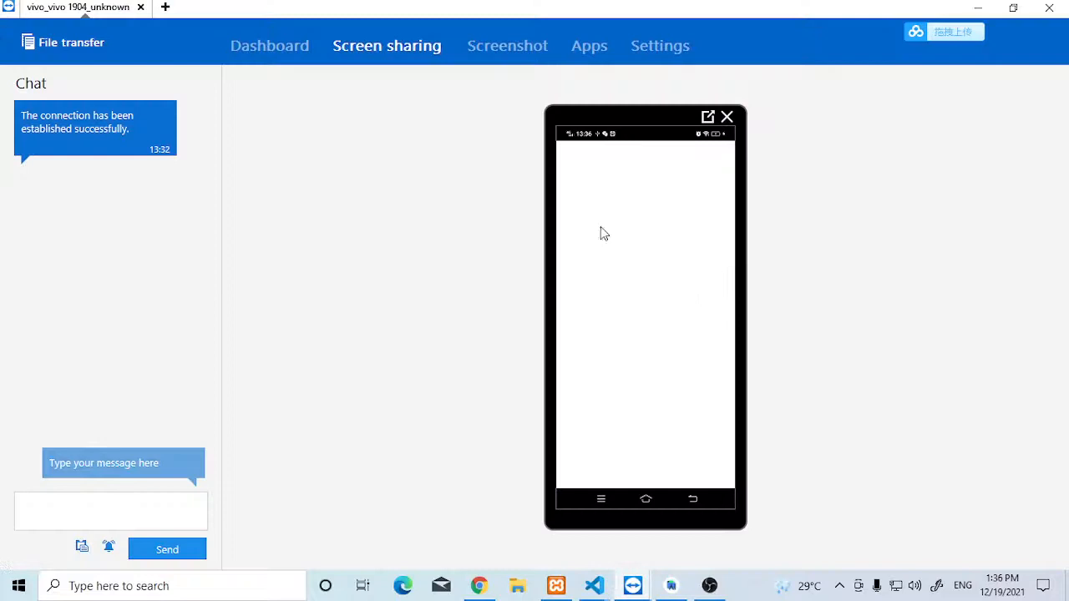
{"action": "mouse_move", "coordinate": [657, 316]}
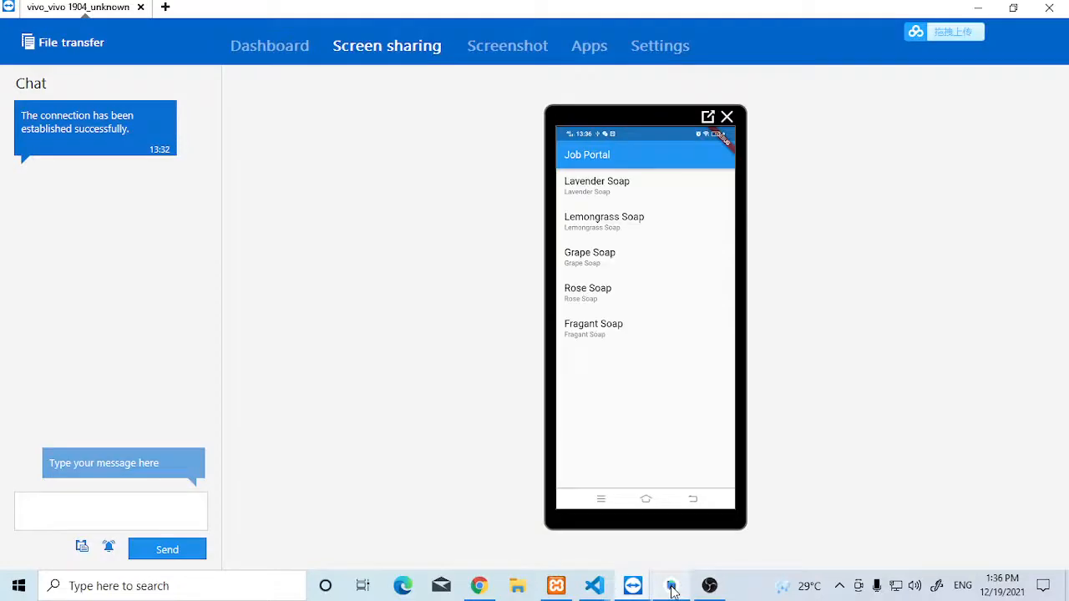
{"action": "mouse_move", "coordinate": [619, 451]}
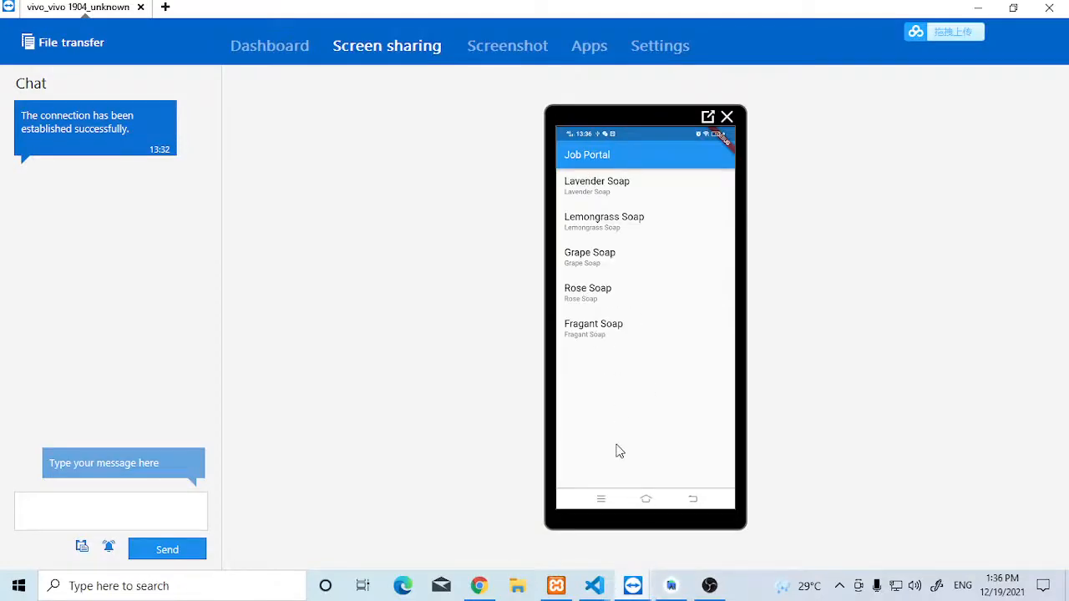
Step: Return to JobsListView.dart and scroll through _fetchJobs (192.168.0.139:8081/stocks) and _jobsListView
{"action": "left_click", "coordinate": [671, 585]}
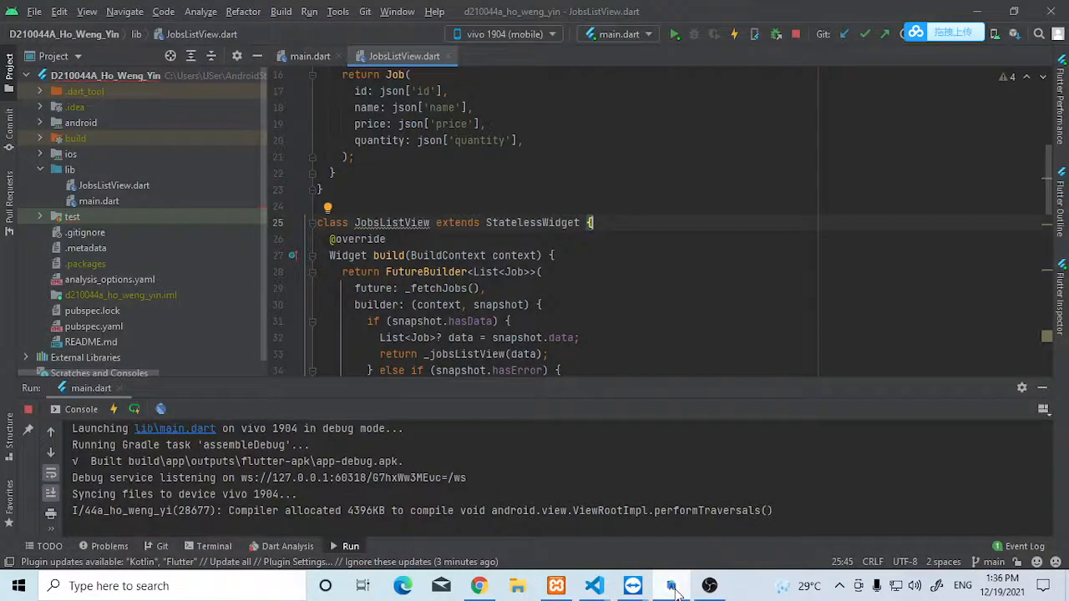
{"action": "left_click", "coordinate": [670, 584]}
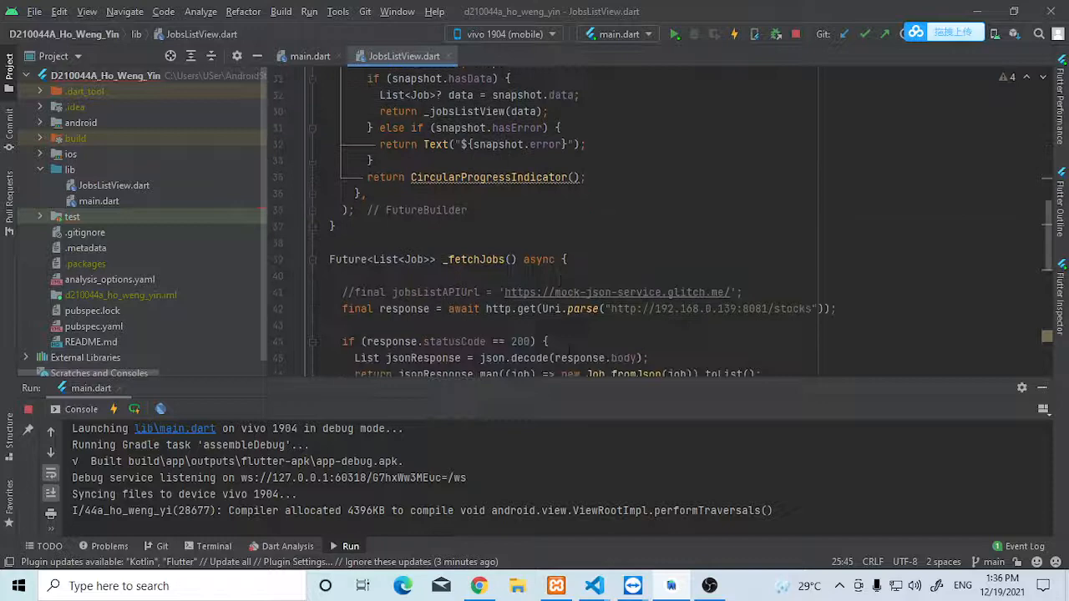
{"action": "scroll", "scroll_direction": "down", "scroll_amount": 3}
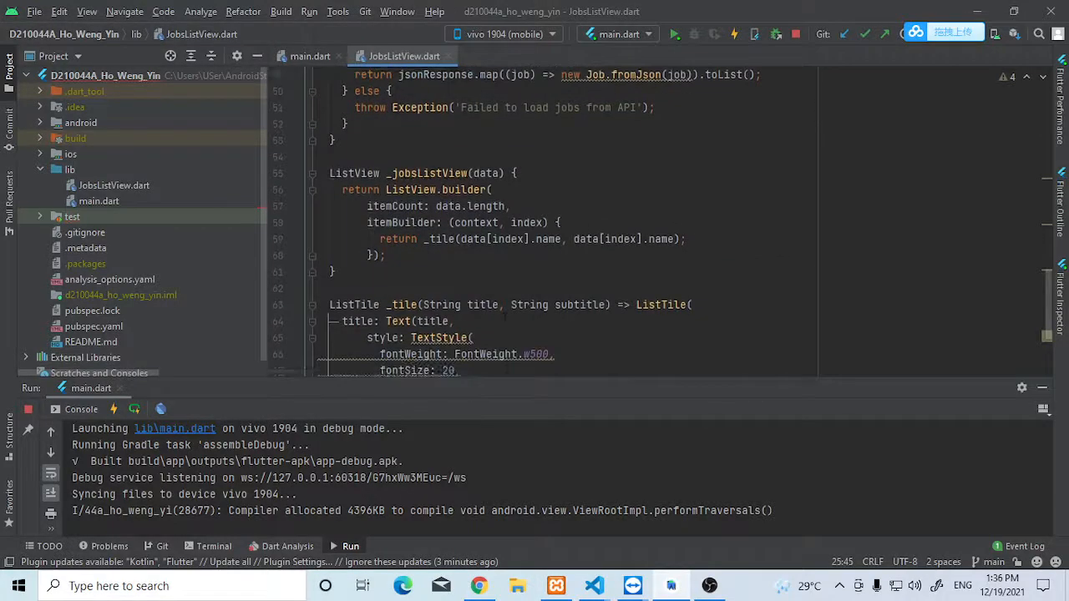